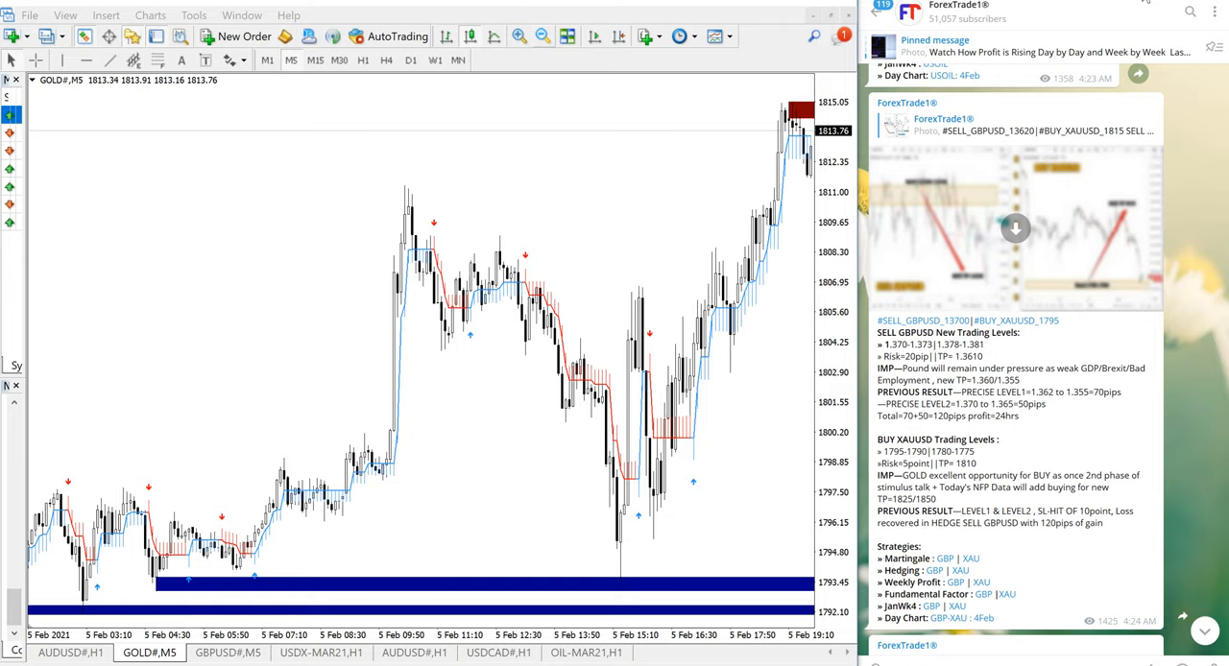
{"action": "mouse_move", "coordinate": [526, 361]}
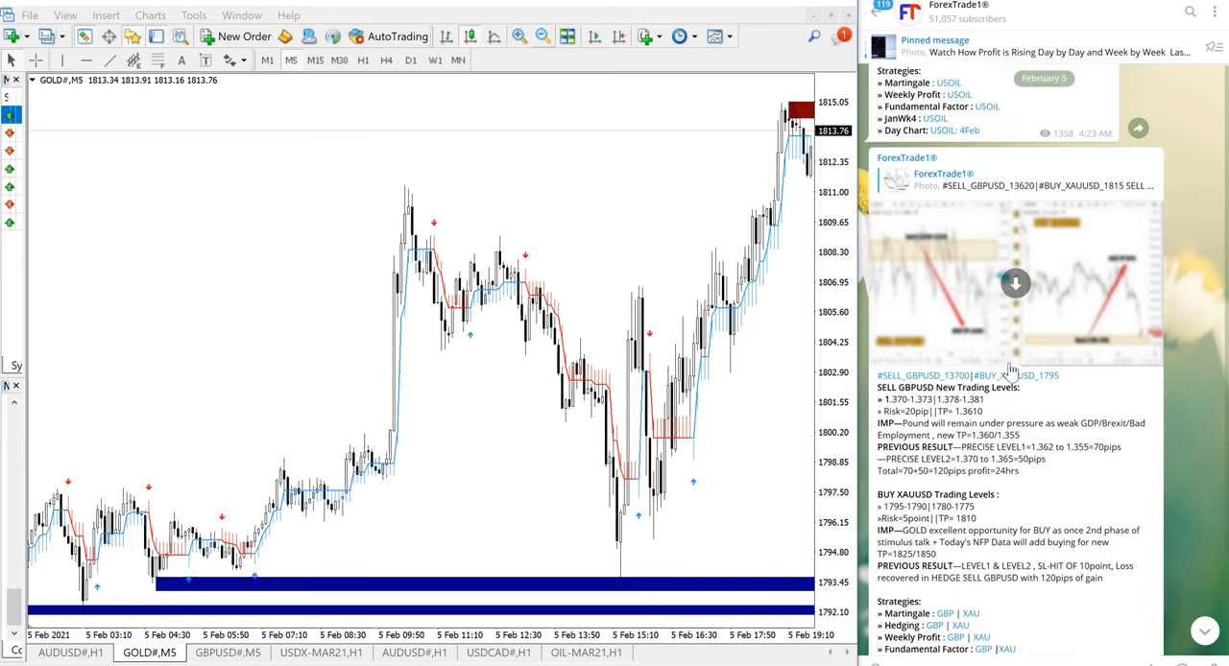
Scroll the ForexTrade1 channel down to the SELL GBPUSD / BUY XAUUSD signal post.
{"action": "scroll", "scroll_direction": "down", "scroll_amount": 3}
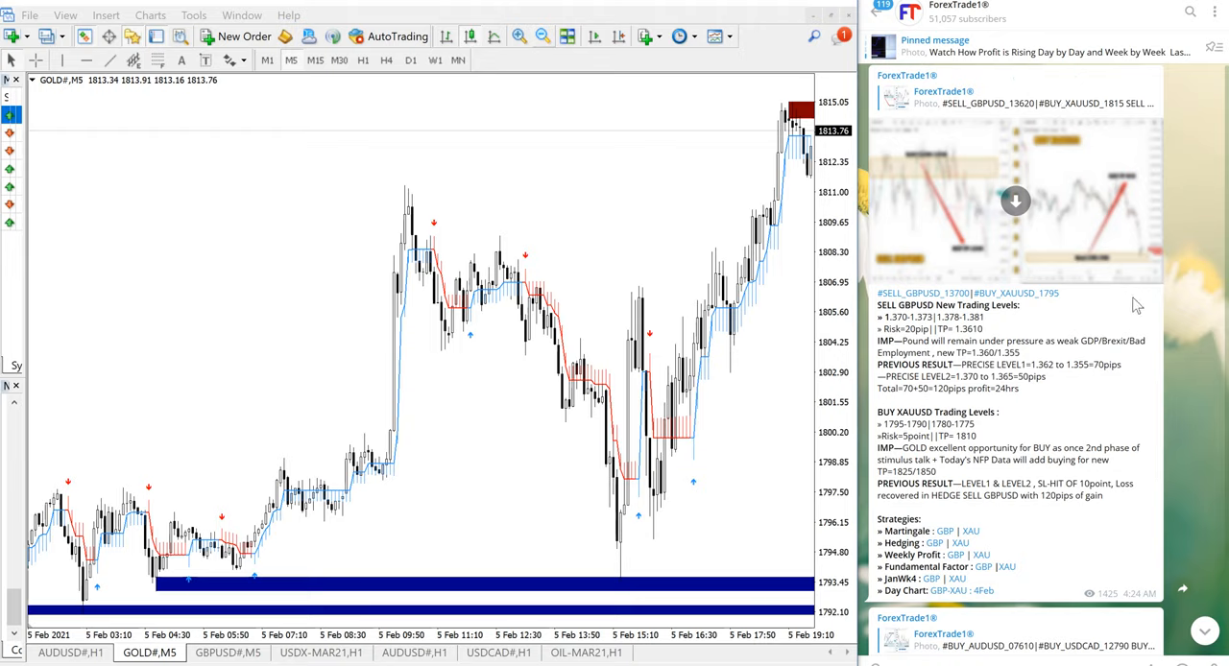
{"action": "scroll", "scroll_direction": "down", "scroll_amount": 3}
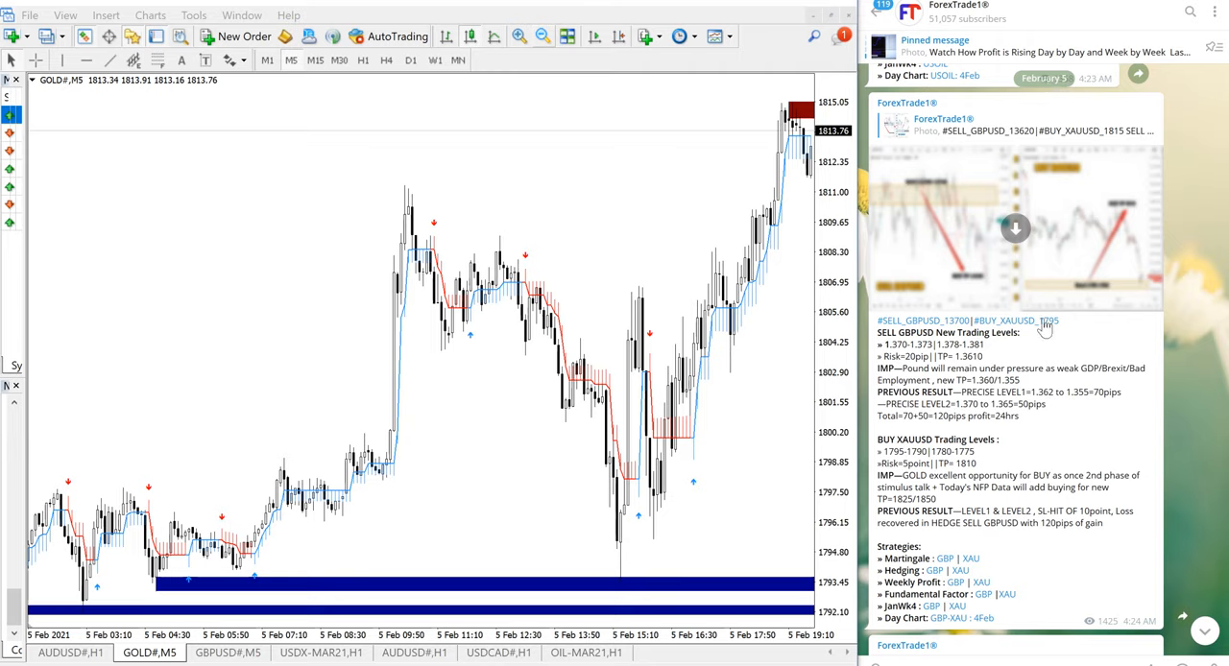
{"action": "scroll", "scroll_direction": "down", "scroll_amount": 3}
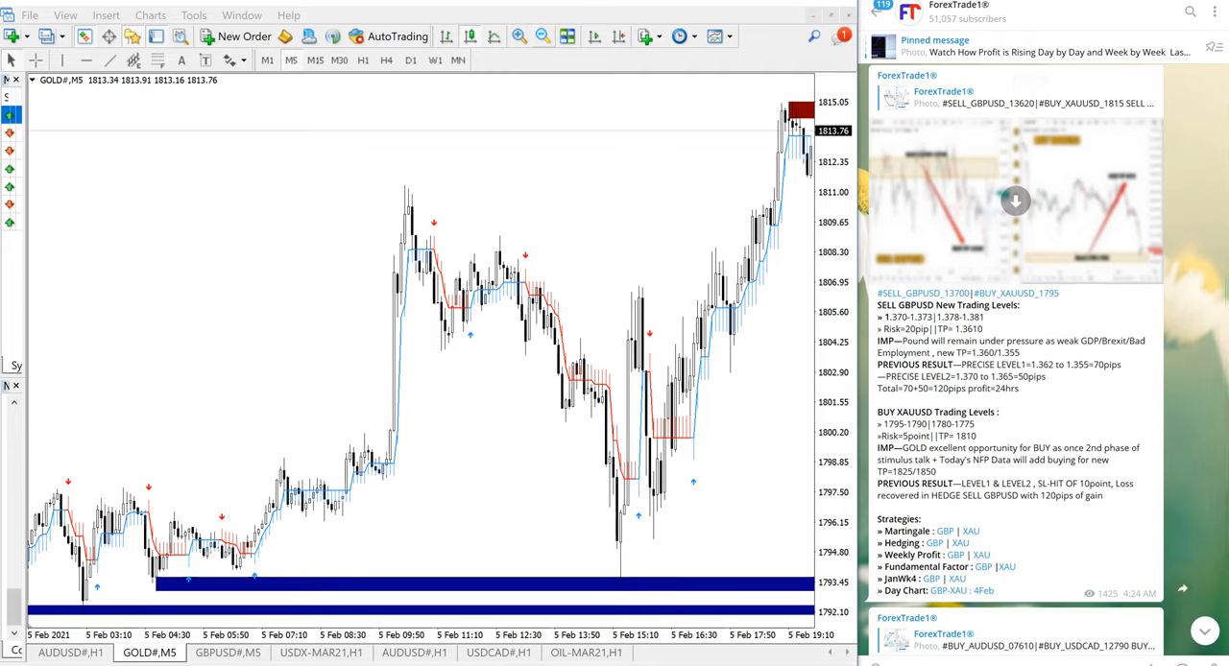
{"action": "mouse_move", "coordinate": [1158, 158]}
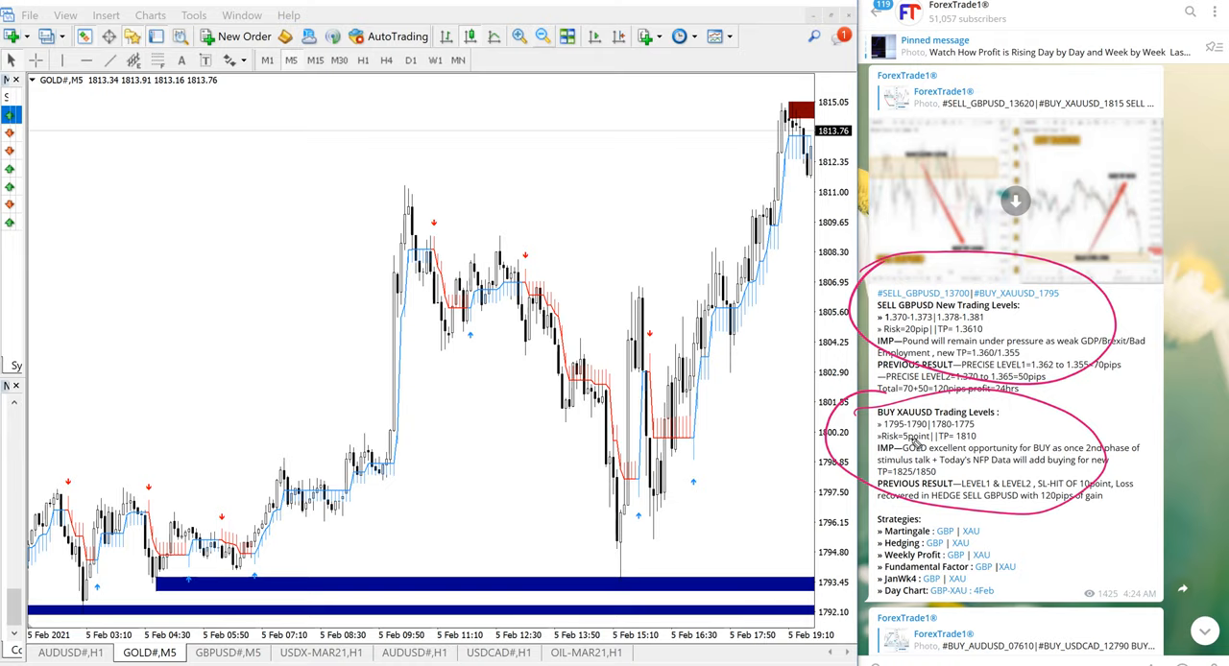
Underline GOLD#, trace both rallies in pink, circling the morning peak, afternoon low and latest high.
{"action": "left_click_drag", "start_coordinate": [46, 103], "coordinate": [177, 94]}
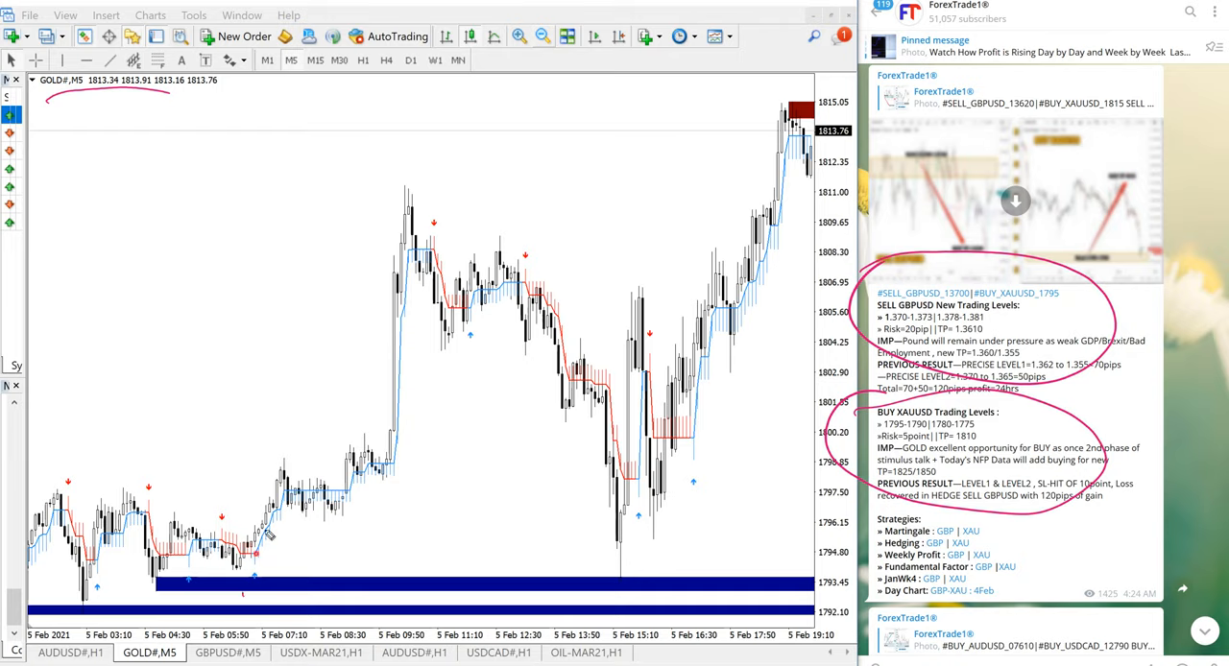
{"action": "left_click_drag", "start_coordinate": [253, 585], "coordinate": [394, 188]}
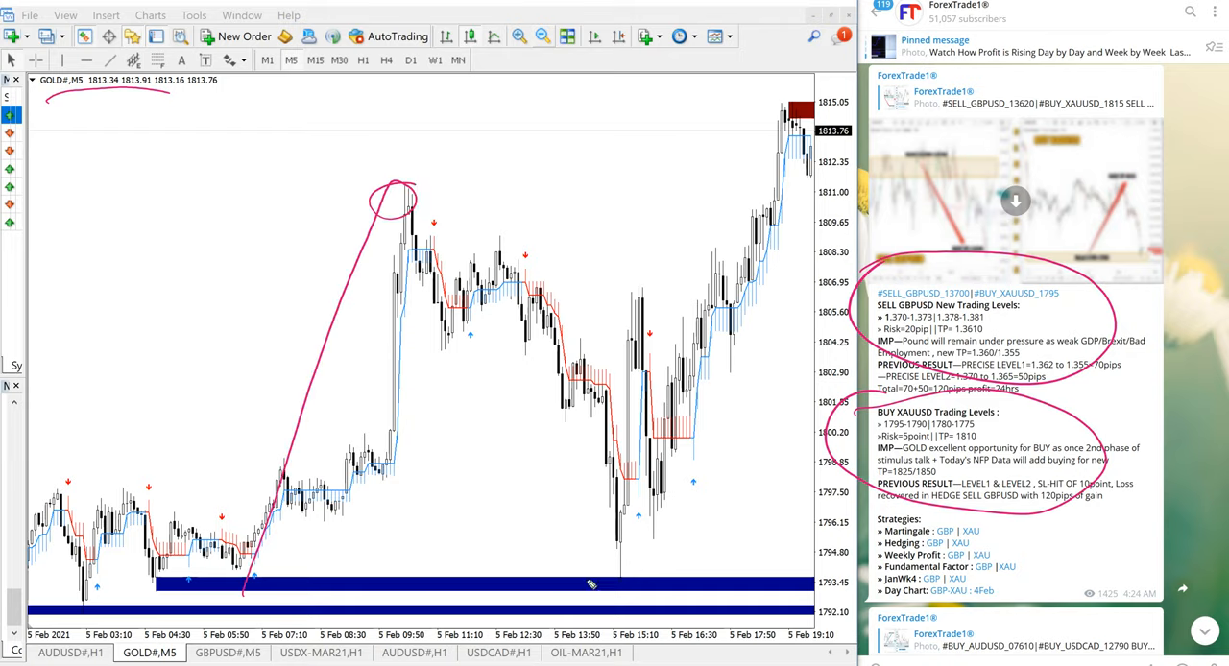
{"action": "left_click_drag", "start_coordinate": [614, 586], "coordinate": [787, 105]}
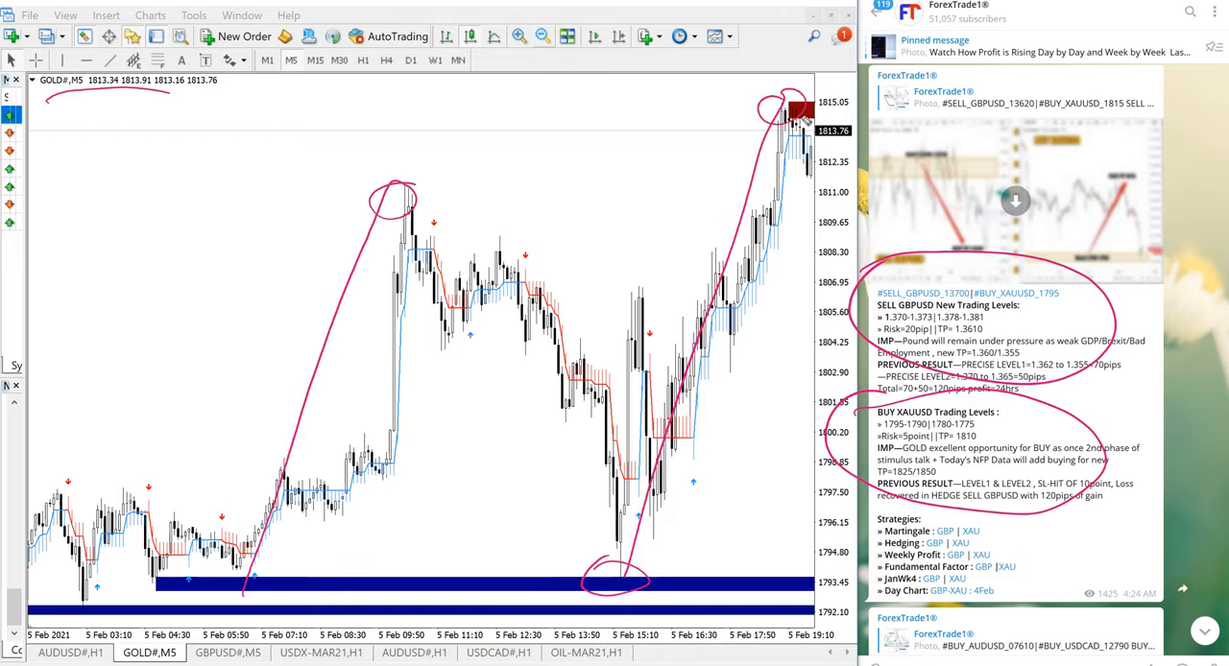
Handwrite BUY XAUUSD with the 1796–1811 and lower entry ranges beside the gold rally.
{"action": "left_click_drag", "start_coordinate": [92, 253], "coordinate": [144, 288]}
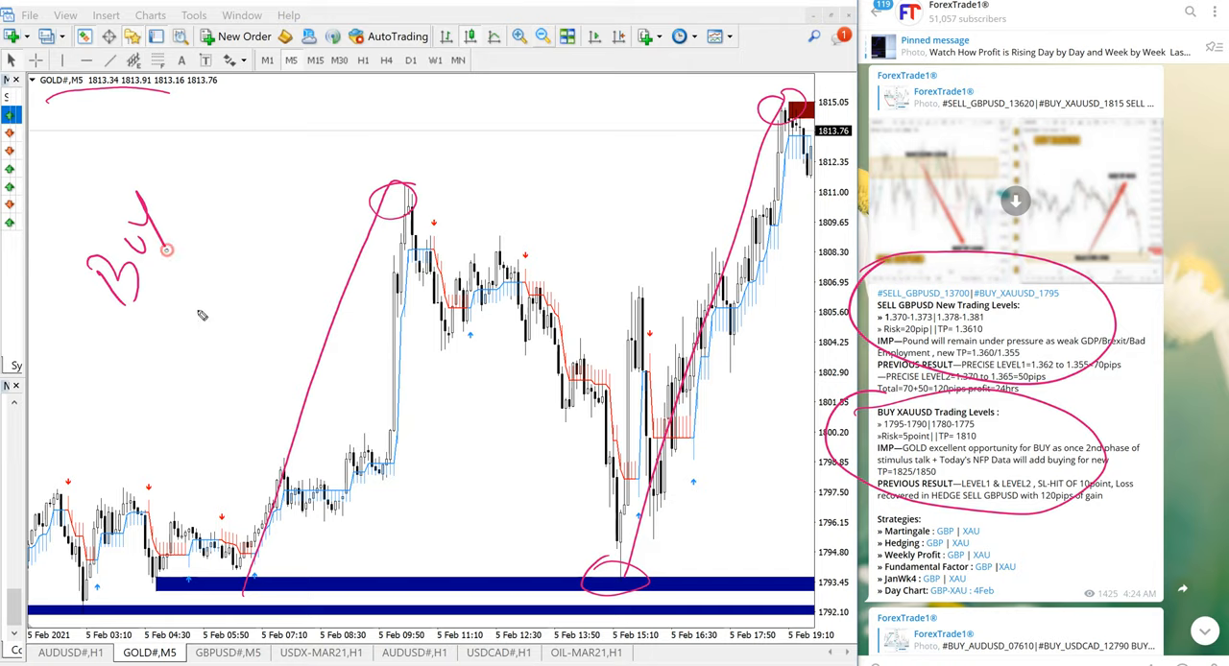
{"action": "left_click_drag", "start_coordinate": [177, 323], "coordinate": [201, 346]}
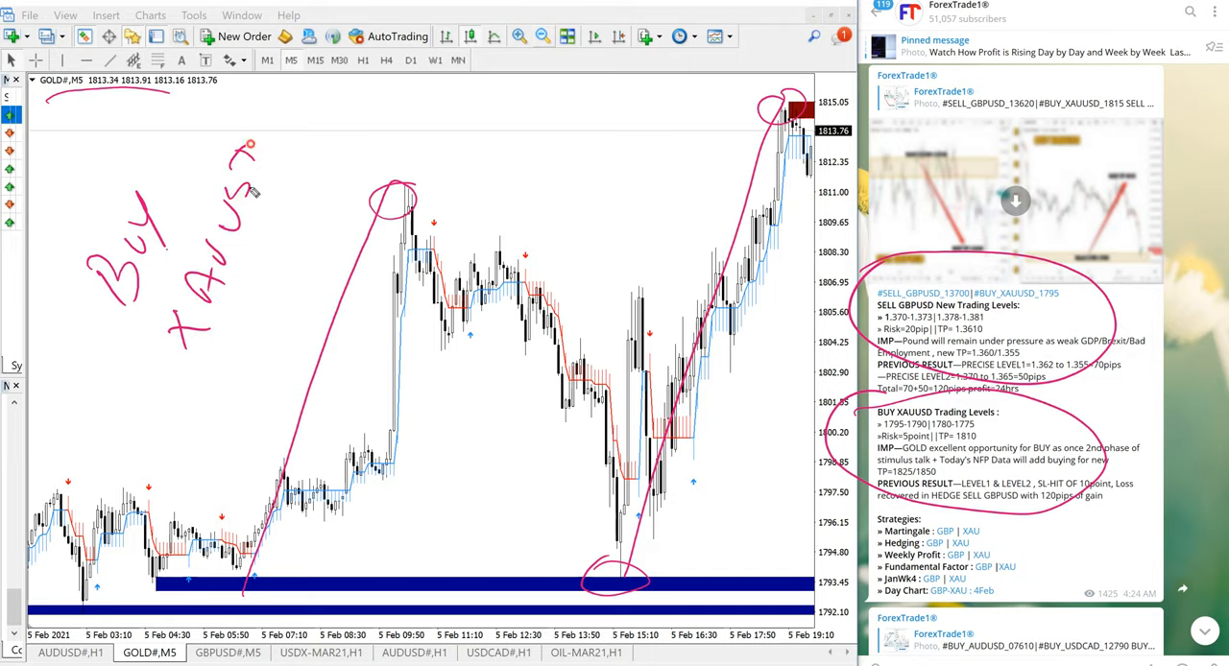
{"action": "left_click_drag", "start_coordinate": [208, 369], "coordinate": [288, 90]}
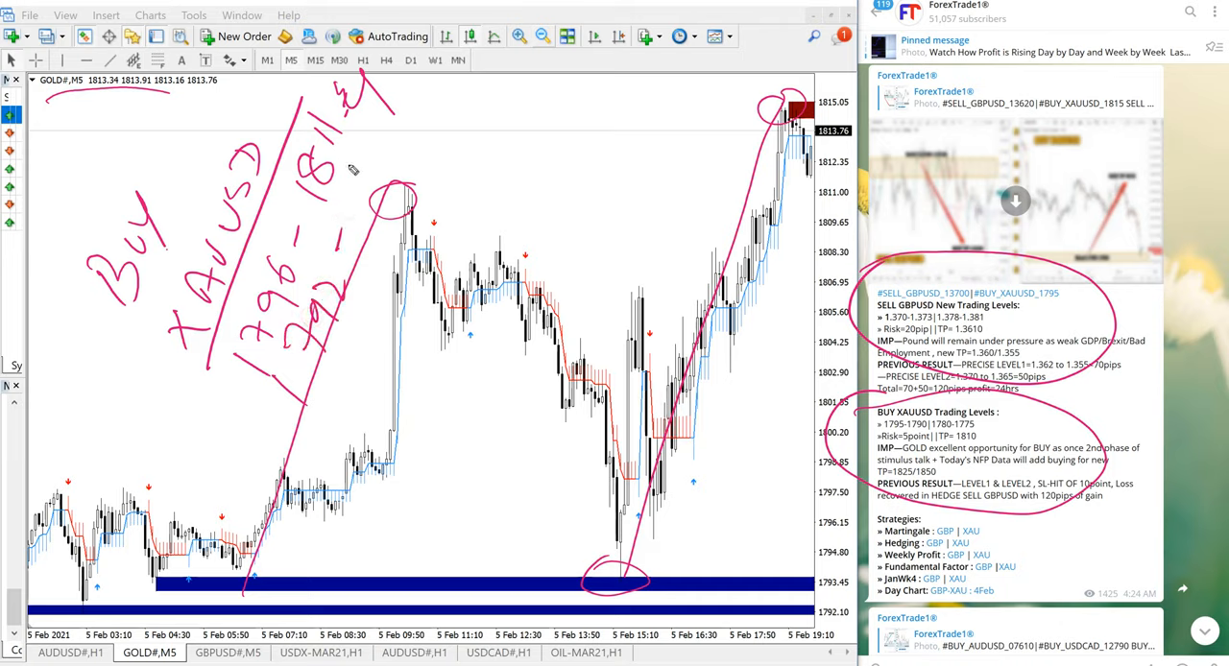
{"action": "mouse_move", "coordinate": [348, 196]}
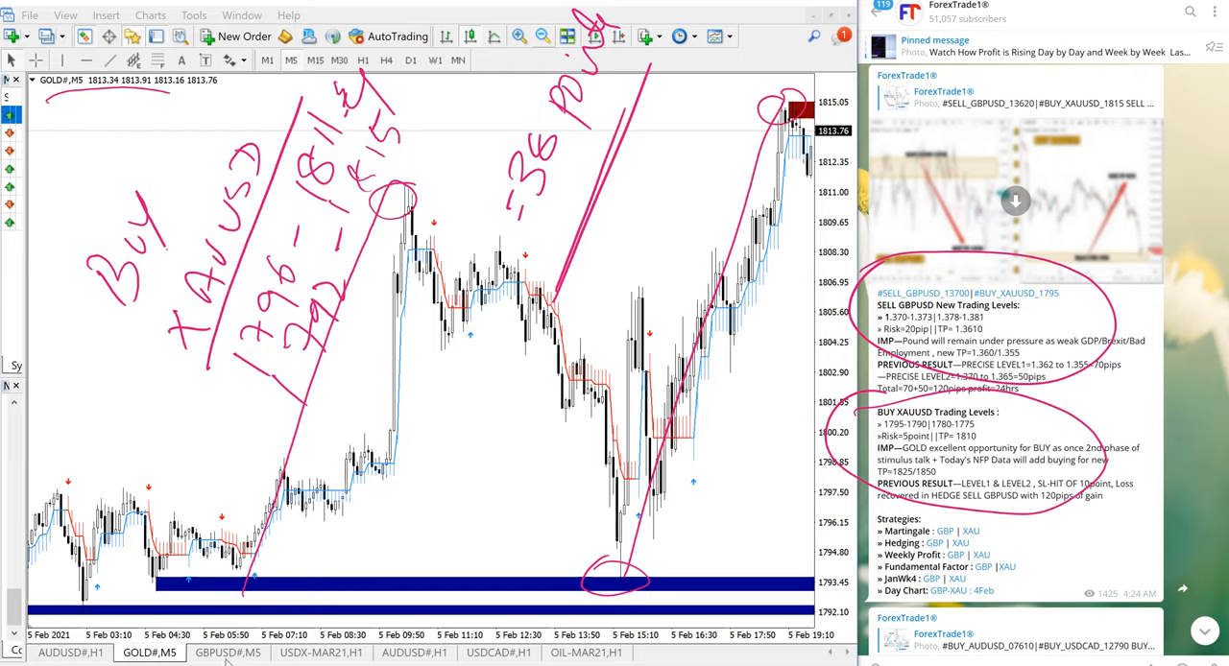
{"action": "left_click", "coordinate": [220, 652]}
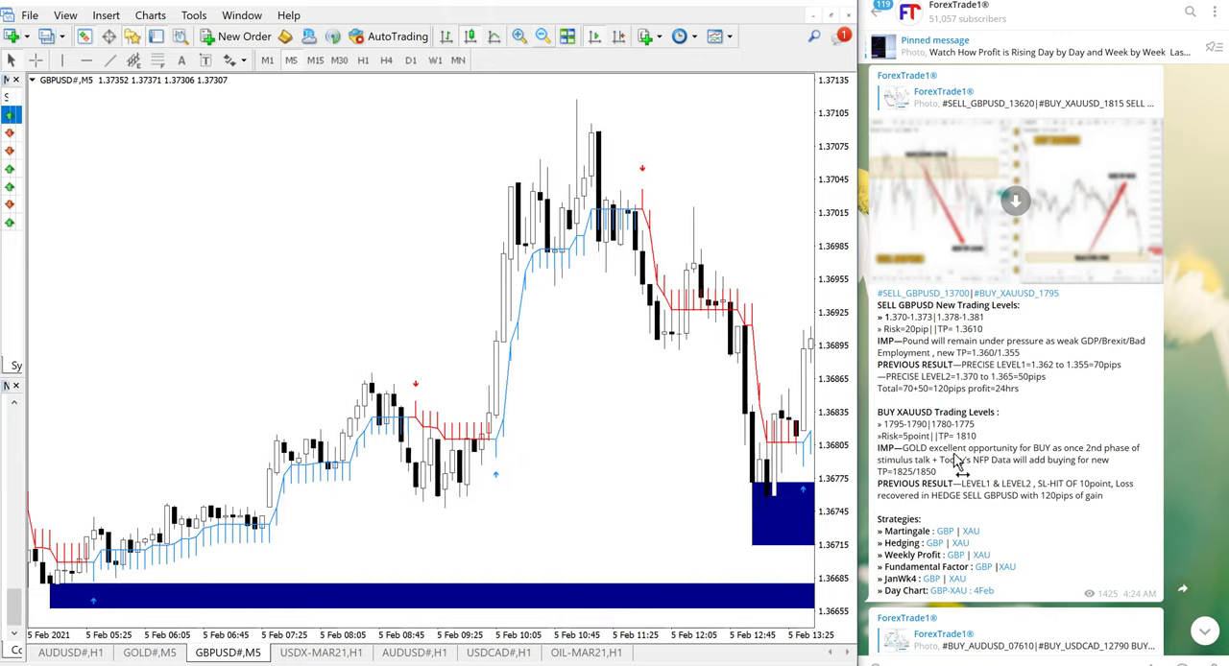
{"action": "mouse_move", "coordinate": [957, 451]}
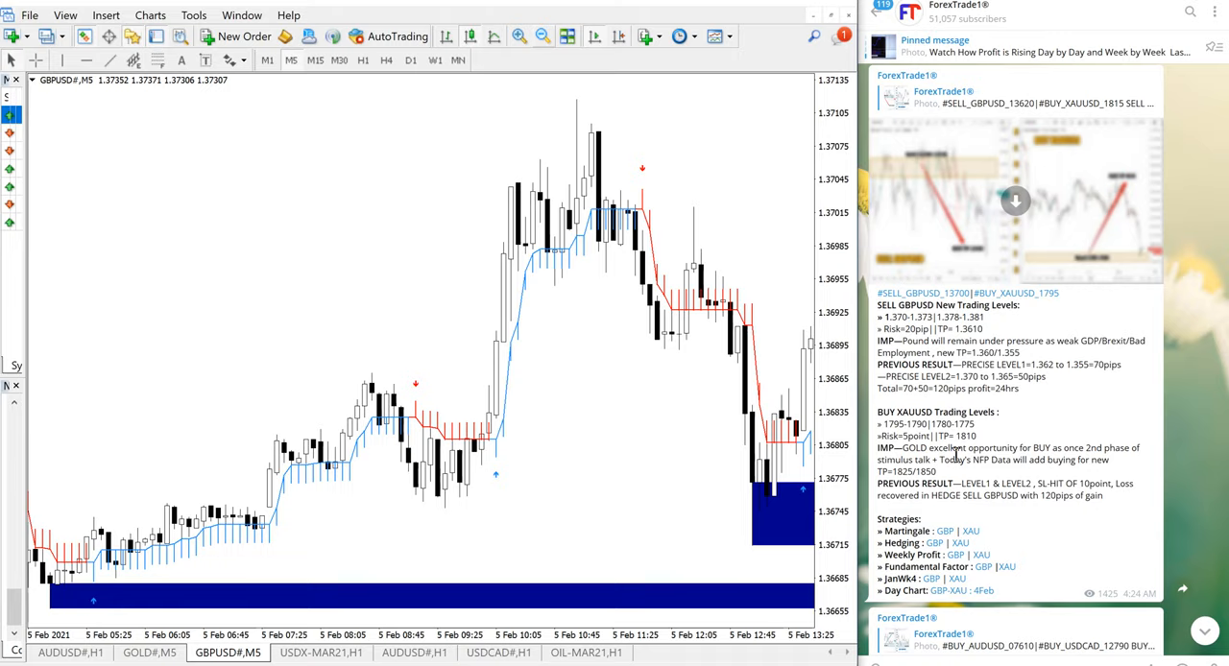
Circle the peak of the GBPUSD 5-minute chart in pink.
{"action": "left_click_drag", "start_coordinate": [576, 106], "coordinate": [764, 537]}
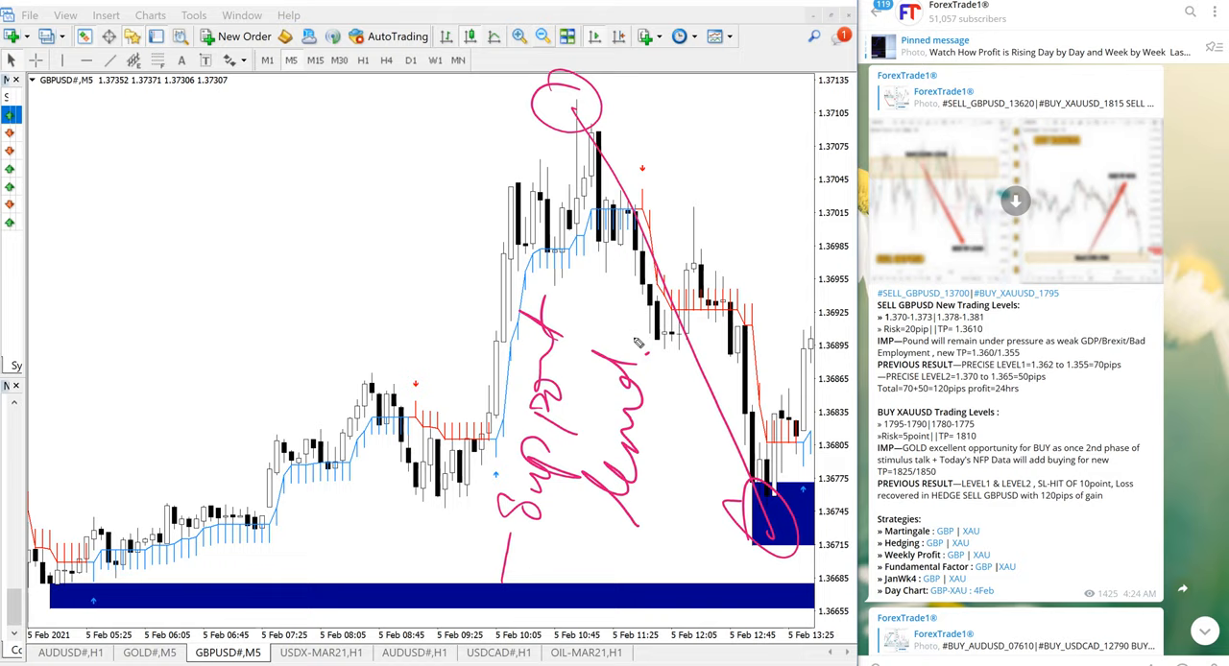
{"action": "mouse_move", "coordinate": [649, 342]}
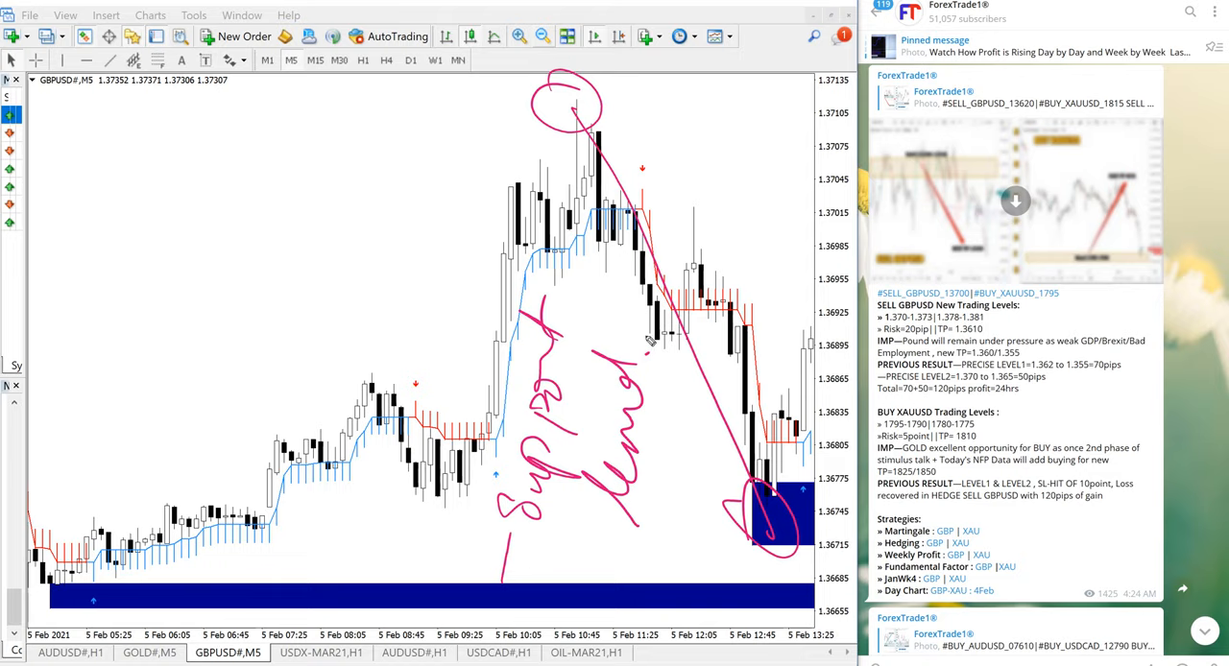
{"action": "mouse_move", "coordinate": [978, 422]}
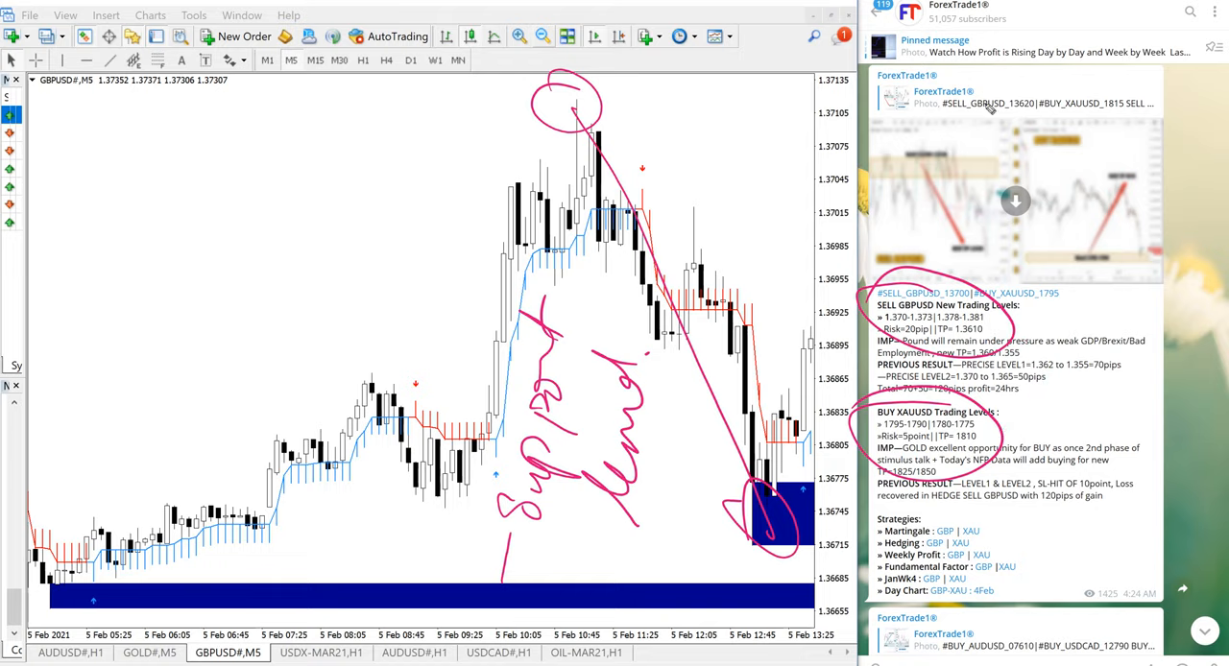
{"action": "mouse_move", "coordinate": [1098, 22]}
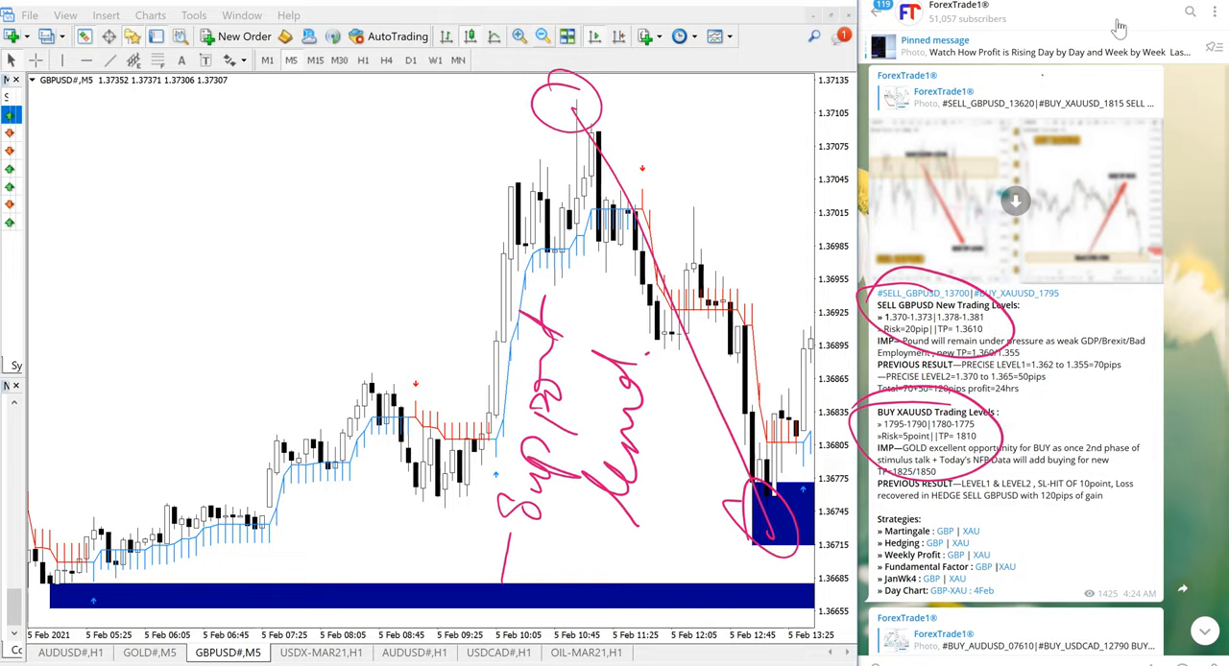
Show the ForexTrade1 channel's info panel in Telegram.
{"action": "left_click", "coordinate": [929, 12]}
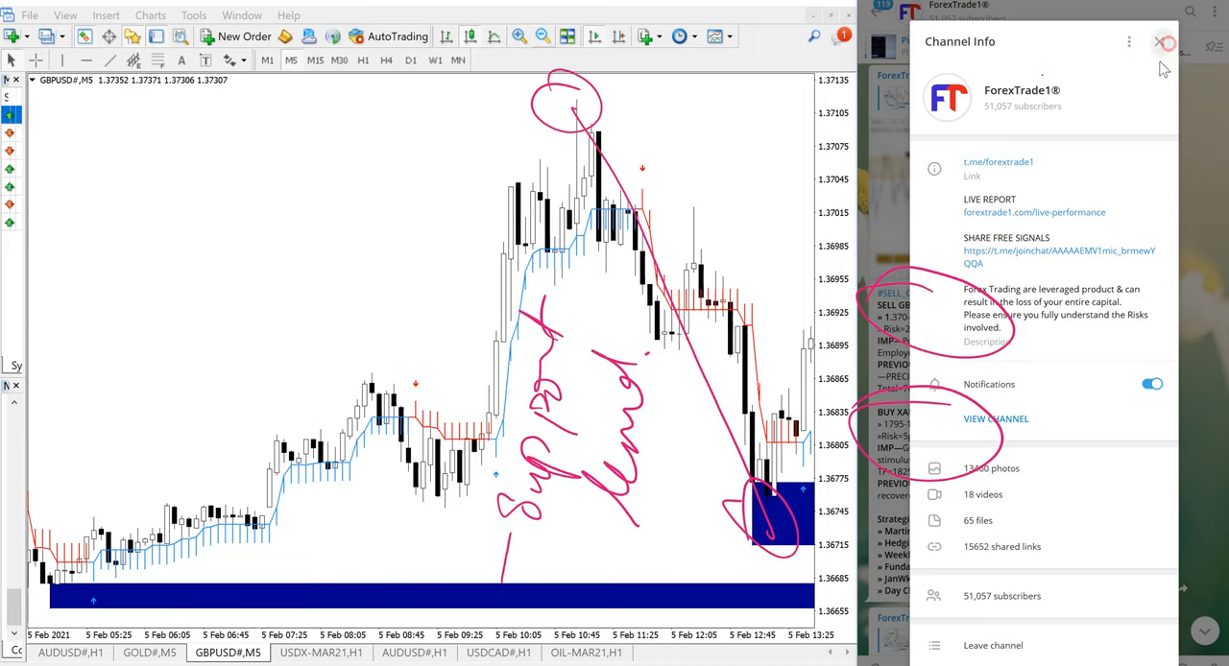
Close the Telegram channel info panel to return to the signal post.
{"action": "left_click", "coordinate": [1159, 42]}
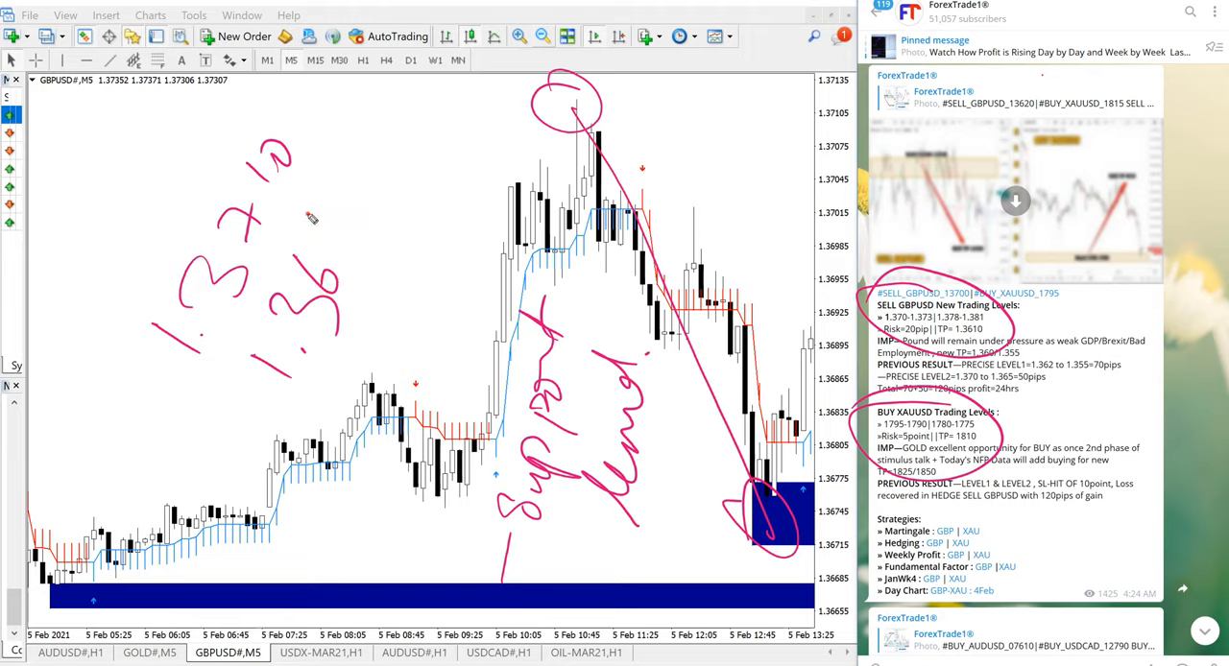
Finish handwriting the lower GBPUSD entry price 1.3670 on the chart.
{"action": "left_click_drag", "start_coordinate": [412, 172], "coordinate": [317, 403]}
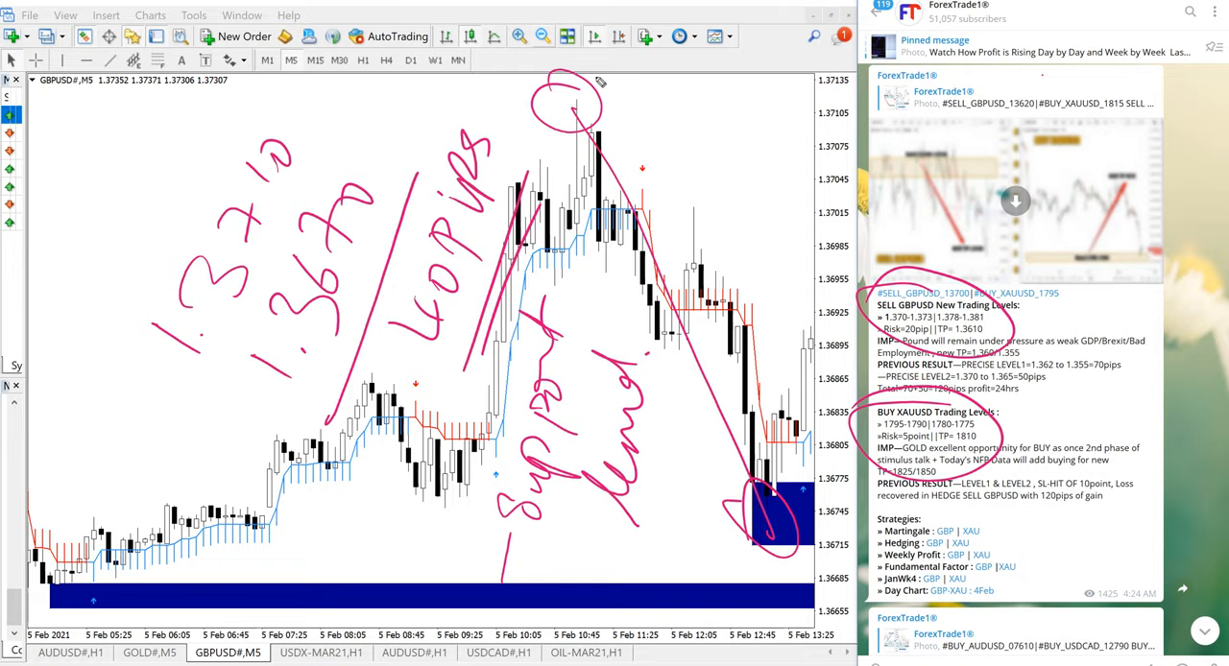
{"action": "mouse_move", "coordinate": [1048, 311]}
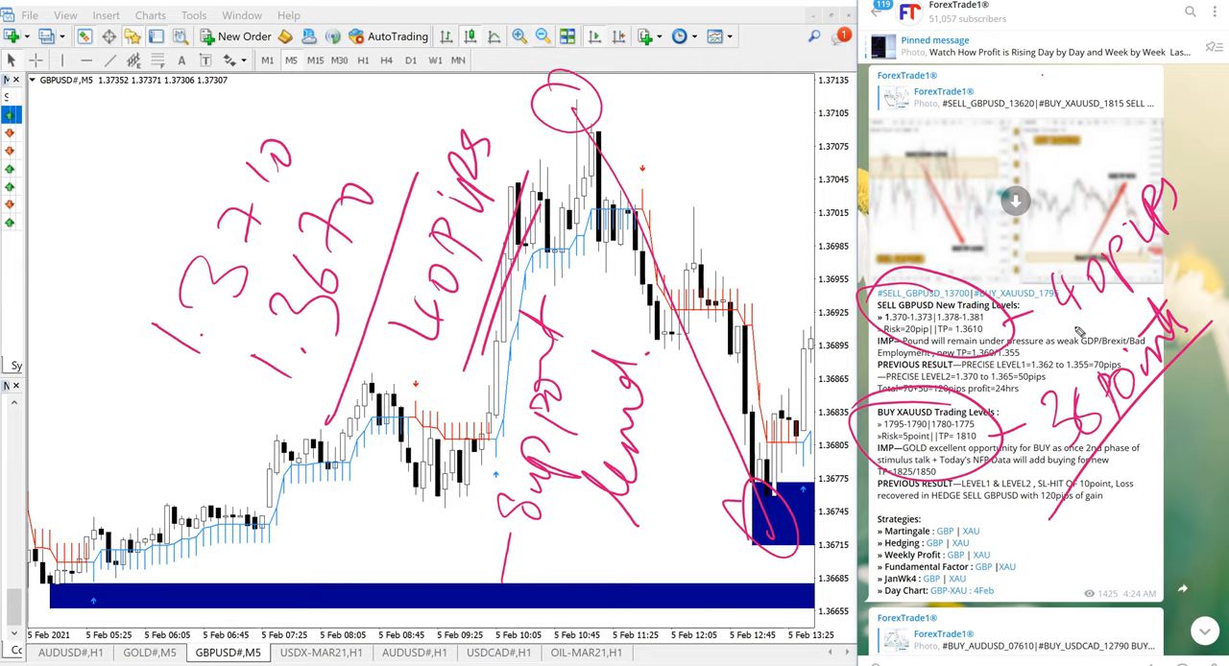
{"action": "mouse_move", "coordinate": [989, 254]}
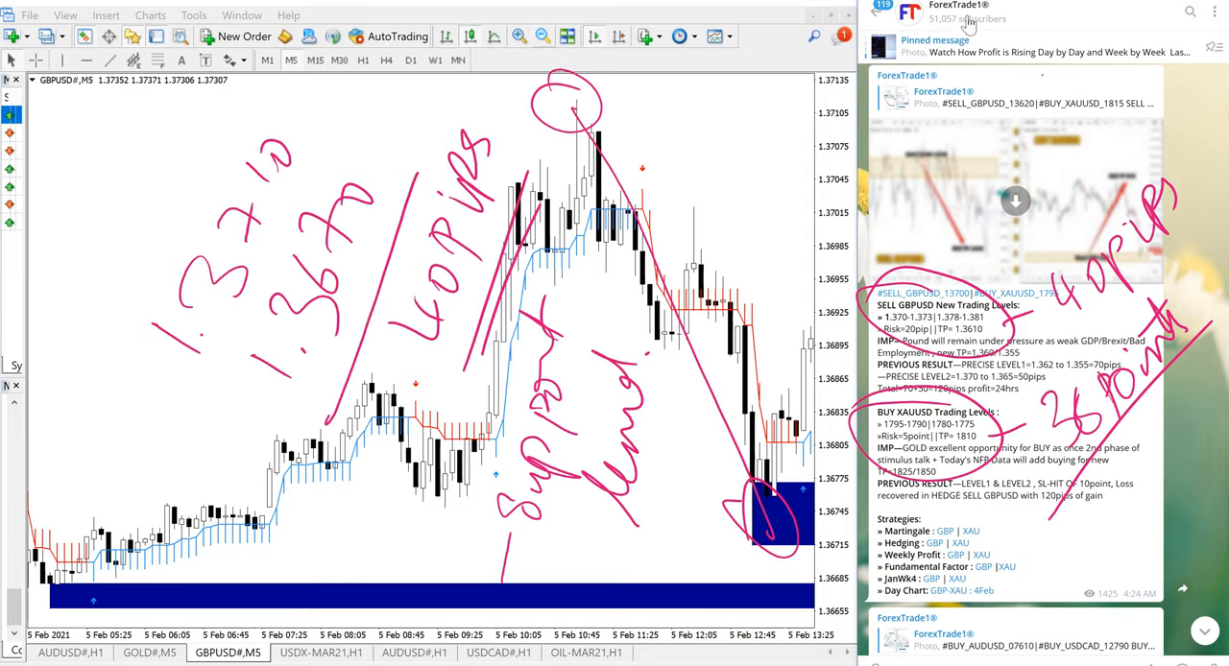
Reopen the ForexTrade1 channel info panel beside the annotated GBPUSD chart.
{"action": "left_click", "coordinate": [967, 11]}
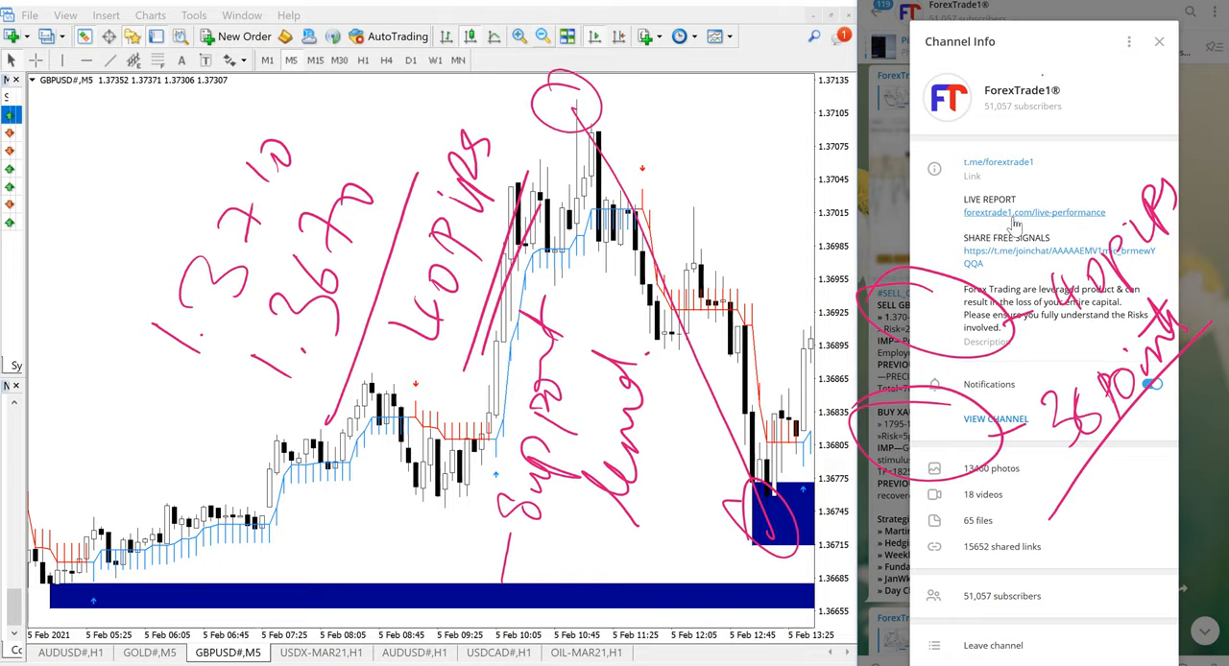
{"action": "mouse_move", "coordinate": [1010, 222]}
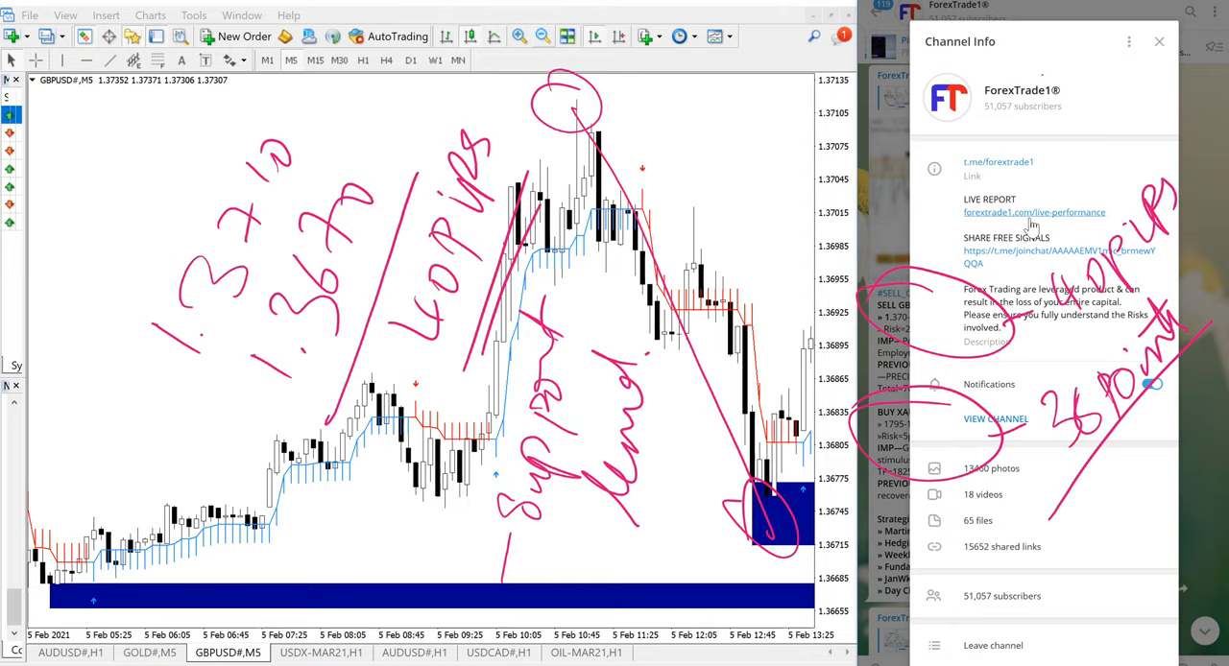
{"action": "mouse_move", "coordinate": [961, 230]}
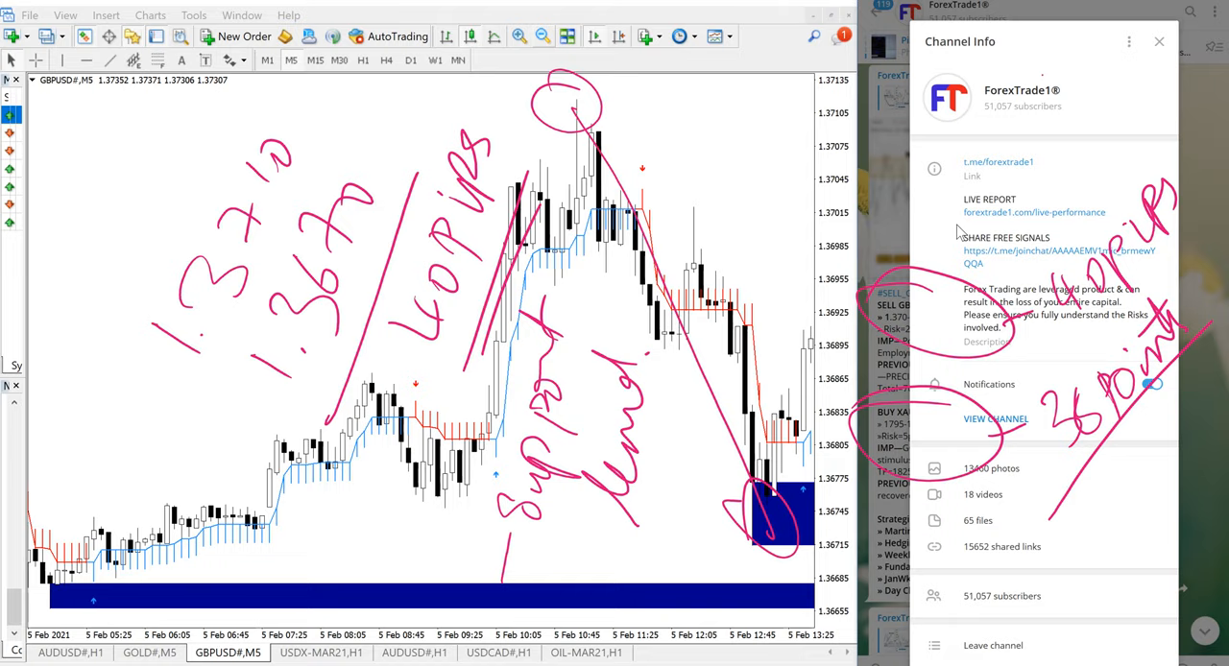
{"action": "mouse_move", "coordinate": [999, 240]}
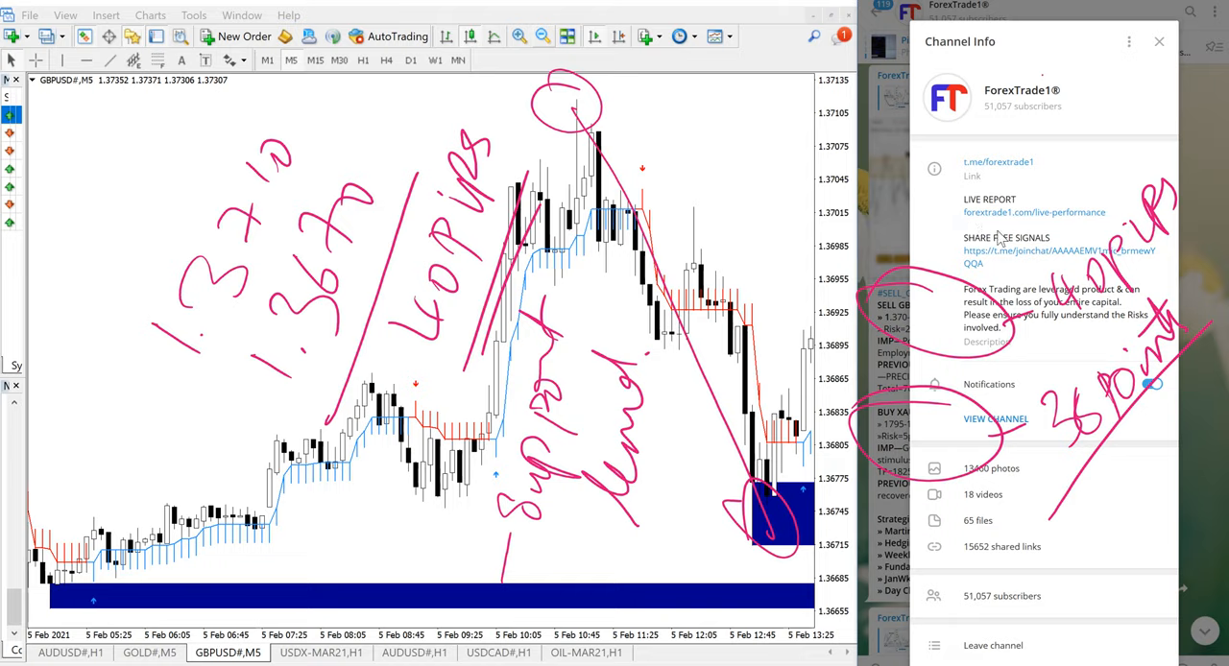
{"action": "mouse_move", "coordinate": [1072, 154]}
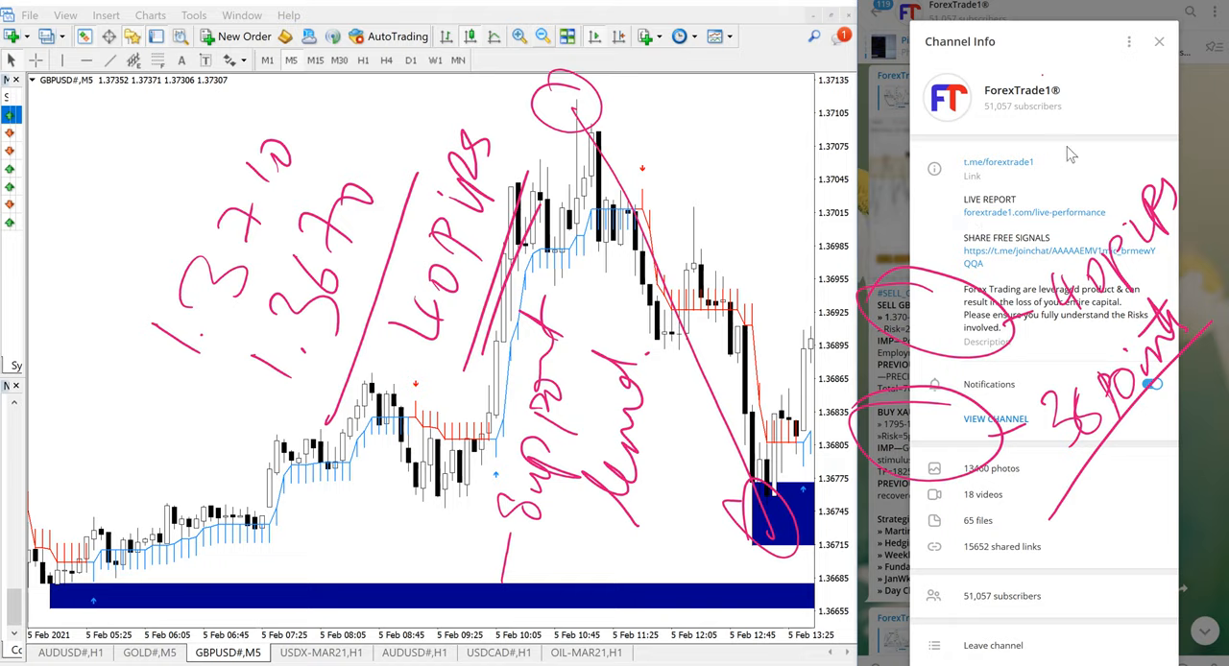